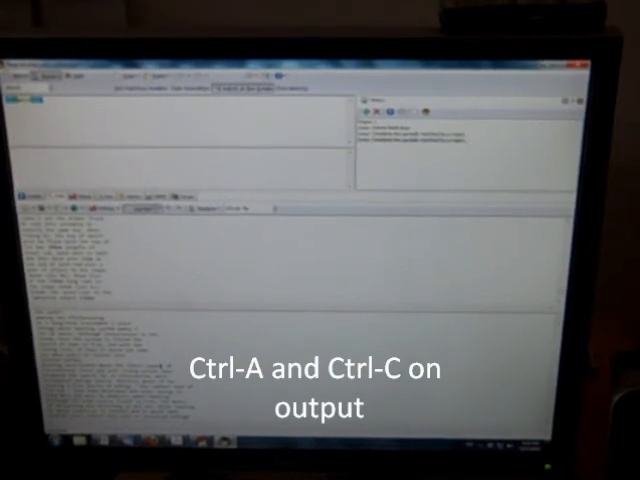
Select all of the console output so it can be copied to the clipboard.
{"action": "key", "text": "ctrl+a"}
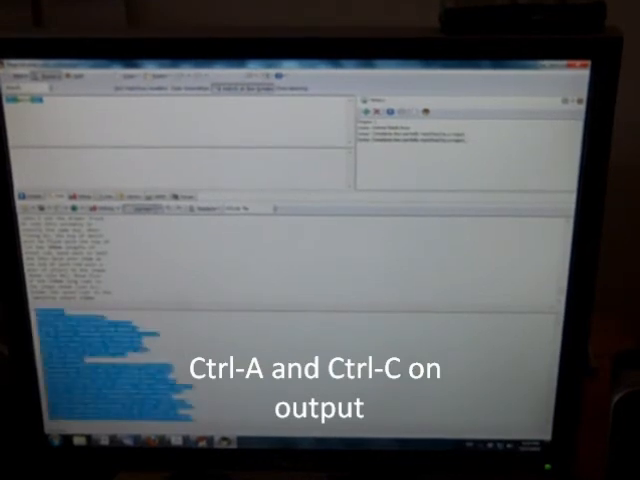